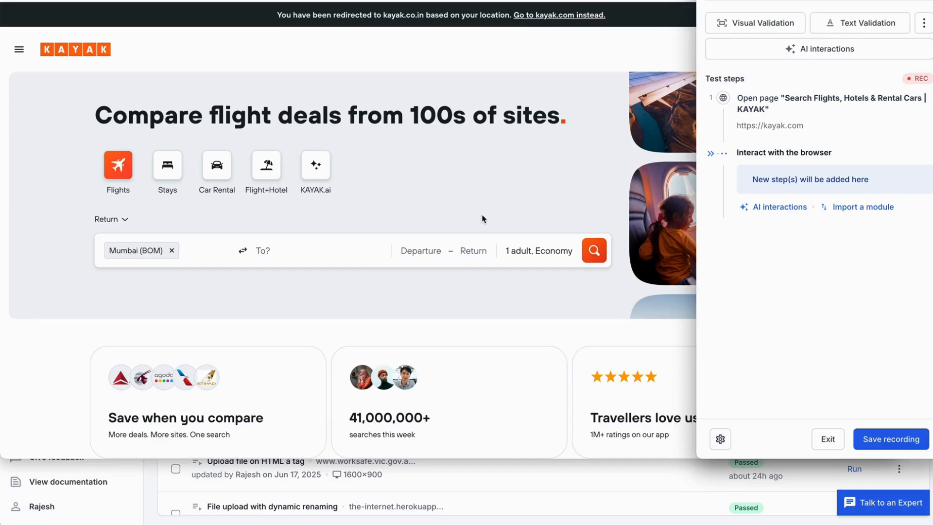
{"action": "mouse_move", "coordinate": [280, 256]}
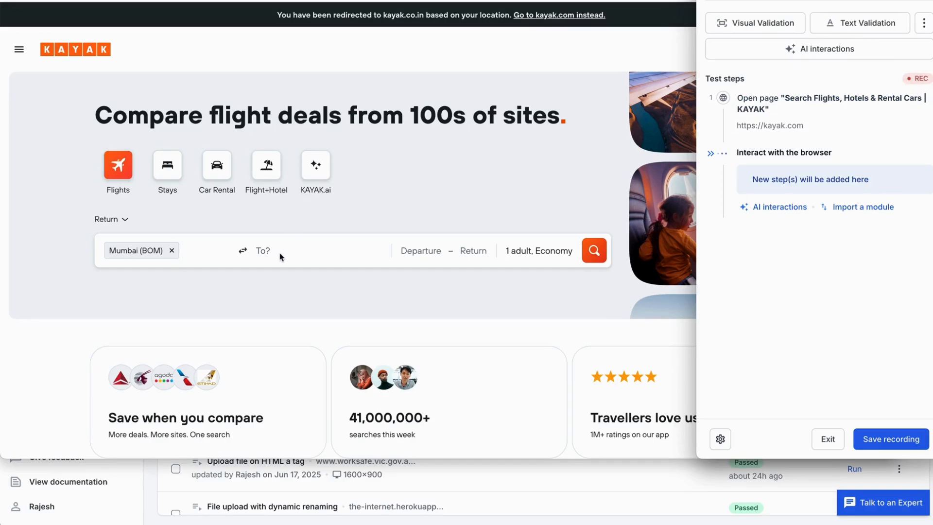
- Record setting the destination to 'New Delhi, National Capital Territory of India' by typing 'del'
{"action": "left_click", "coordinate": [262, 251]}
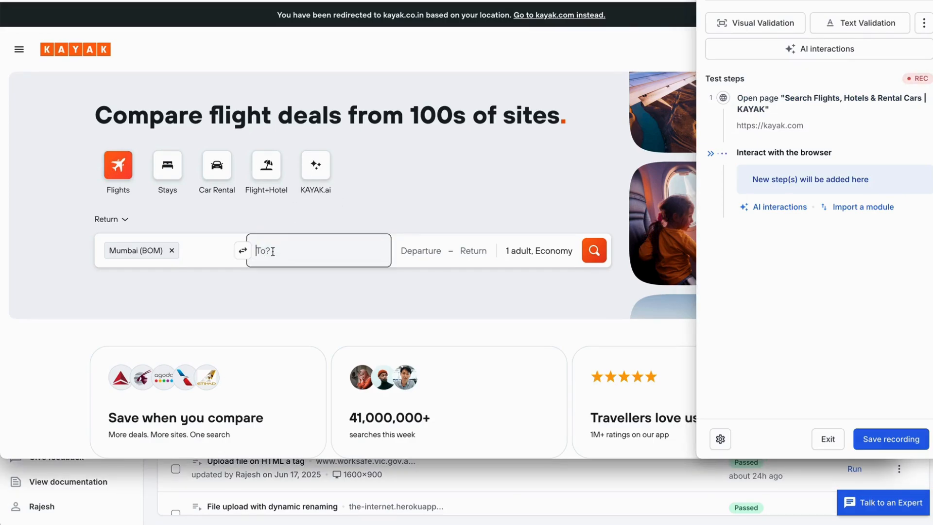
{"action": "type", "text": "del"}
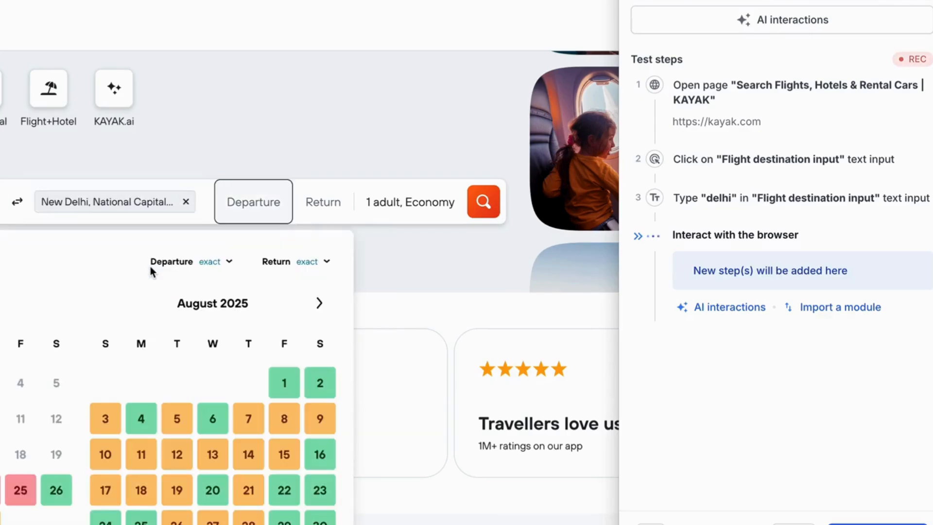
{"action": "left_click", "coordinate": [113, 201]}
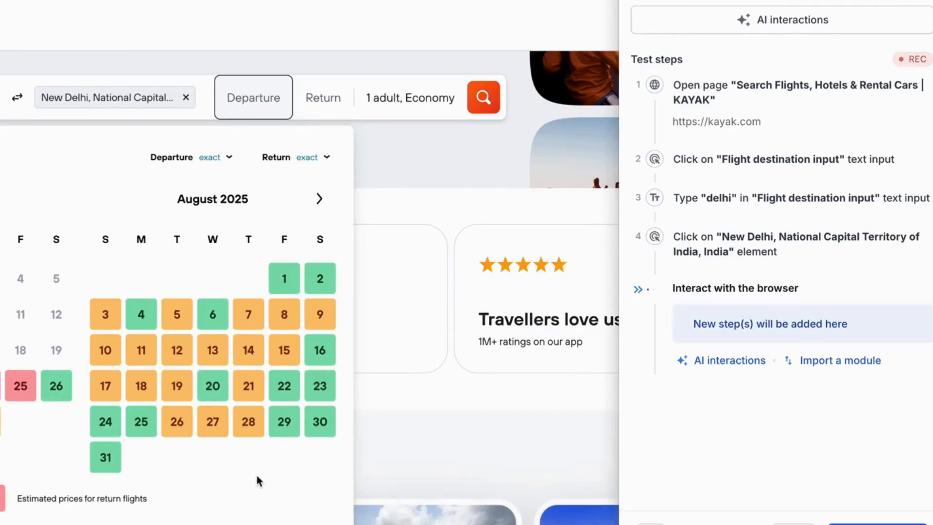
{"action": "mouse_move", "coordinate": [320, 466]}
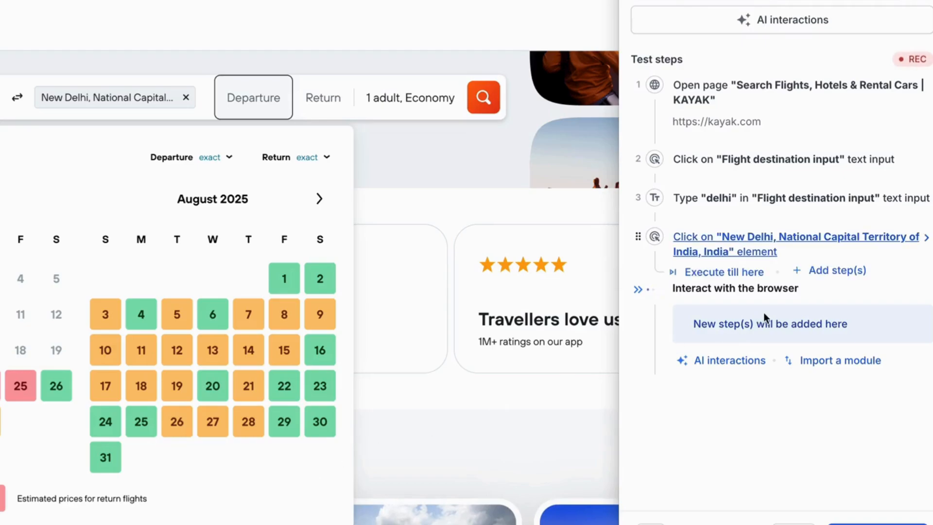
{"action": "mouse_move", "coordinate": [725, 373]}
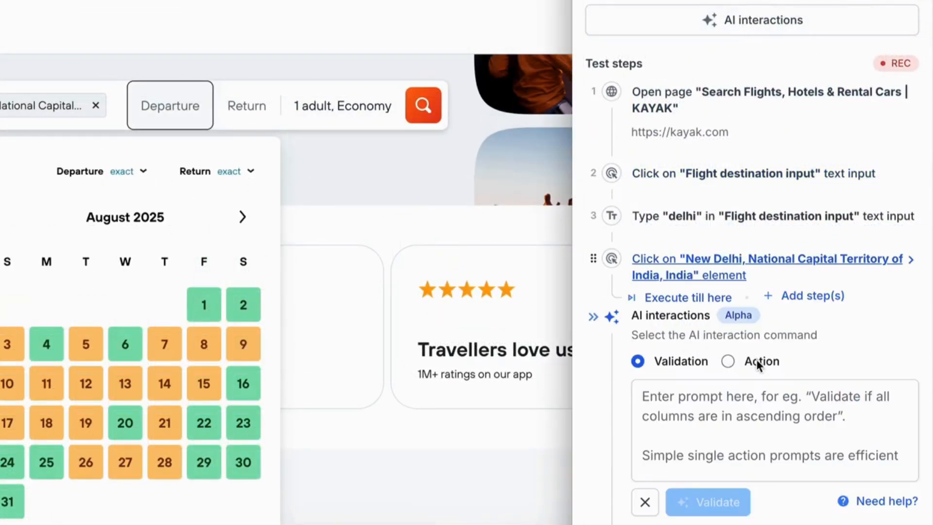
- Add an AI Action prompt to enter departure and return dates from next month
{"action": "left_click", "coordinate": [727, 361]}
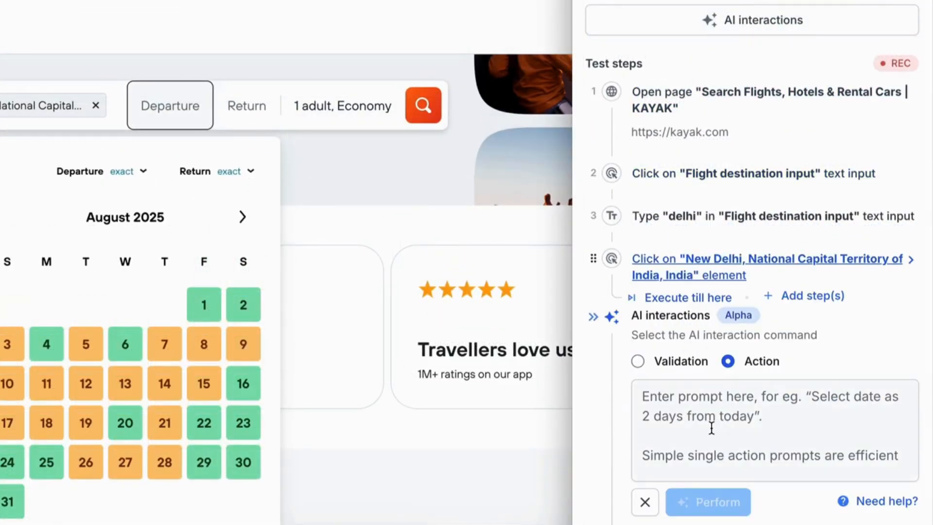
{"action": "type", "text": "Enter dep"}
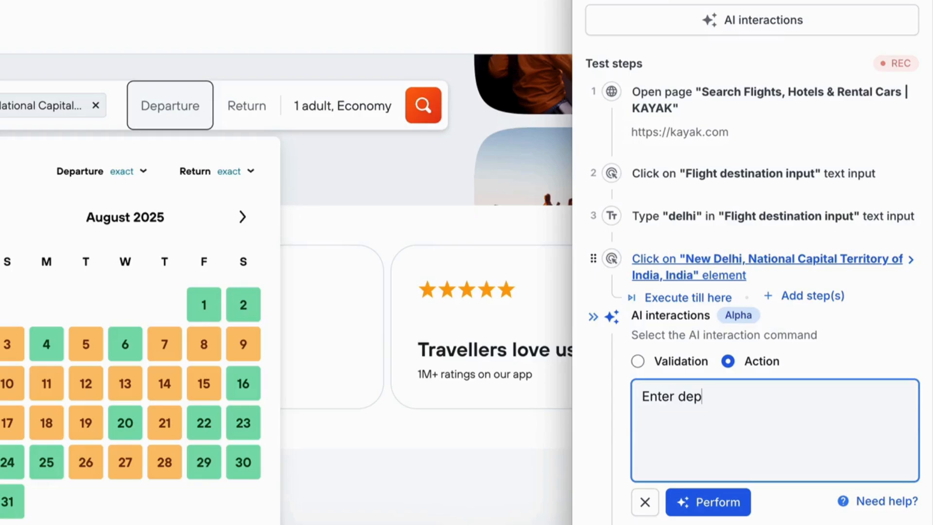
{"action": "type", "text": "arture and return date as any available date in the next mo"}
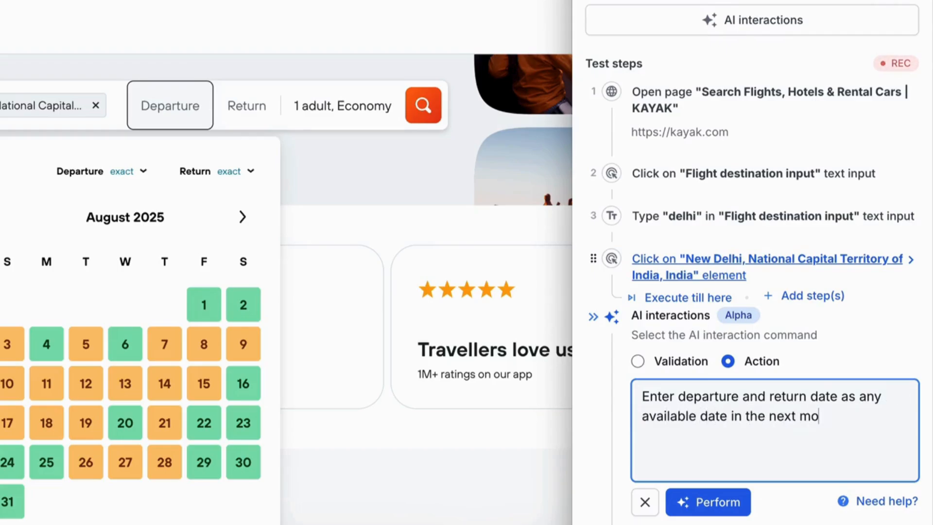
{"action": "left_click", "coordinate": [708, 501]}
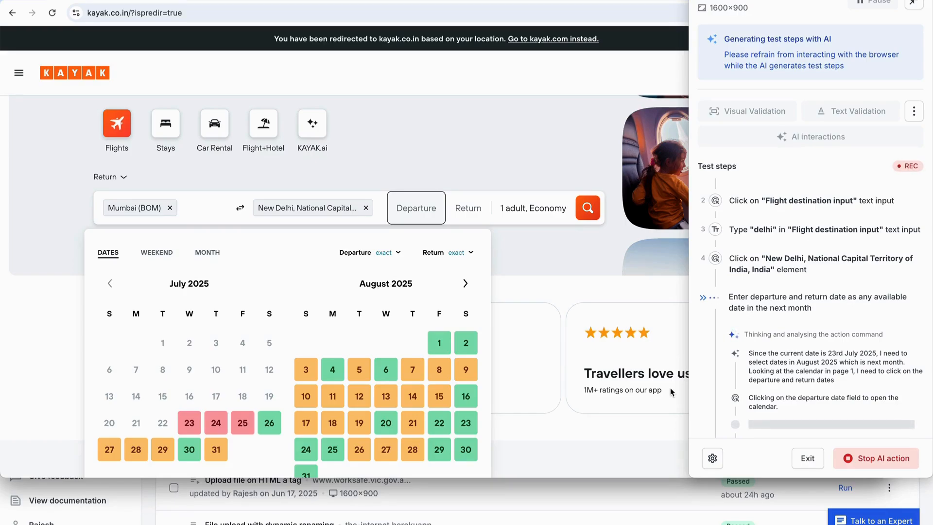
- Let the AI set 1–5 August dates, search flights, and record sorting by Cheapest
{"action": "left_click", "coordinate": [439, 342]}
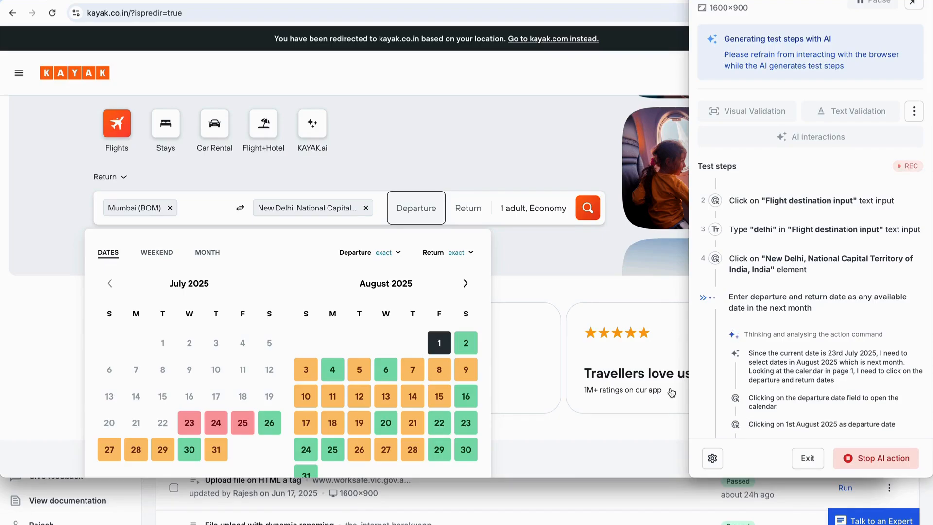
{"action": "left_click", "coordinate": [439, 342]}
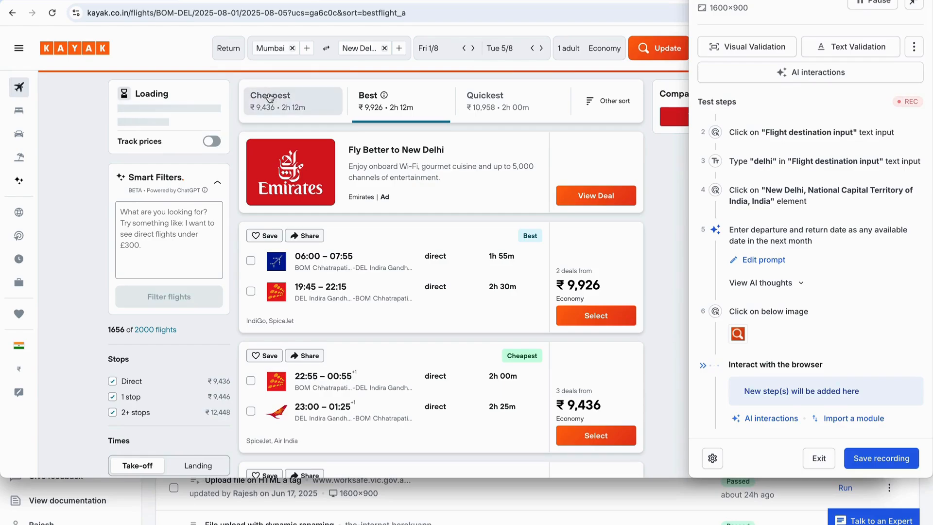
{"action": "left_click", "coordinate": [270, 101]}
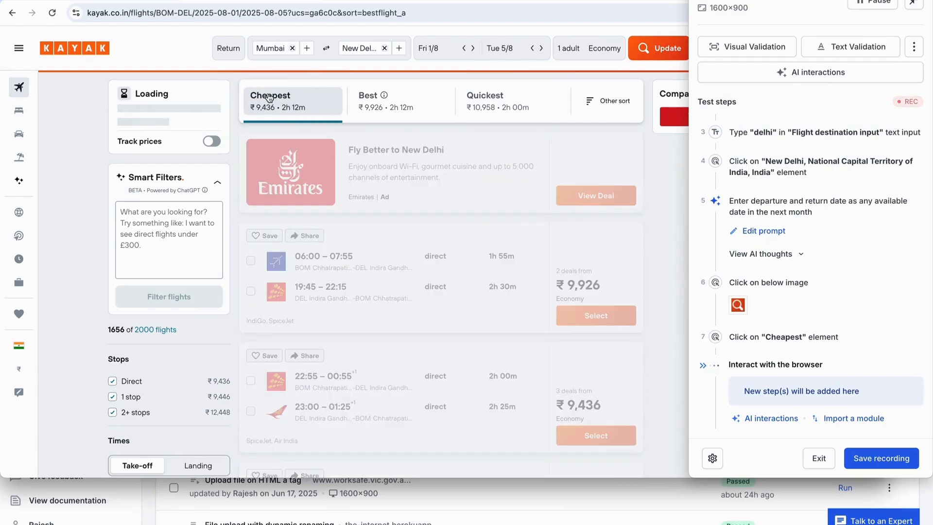
{"action": "left_click", "coordinate": [291, 101]}
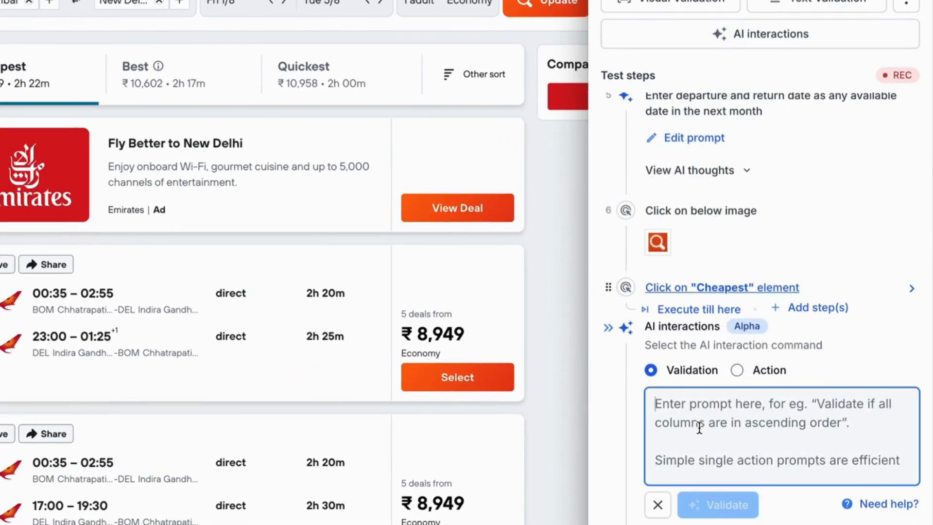
- Run an AI validation that flight results are arranged by ascending price, cheapest first
{"action": "type", "text": "Validate that the"}
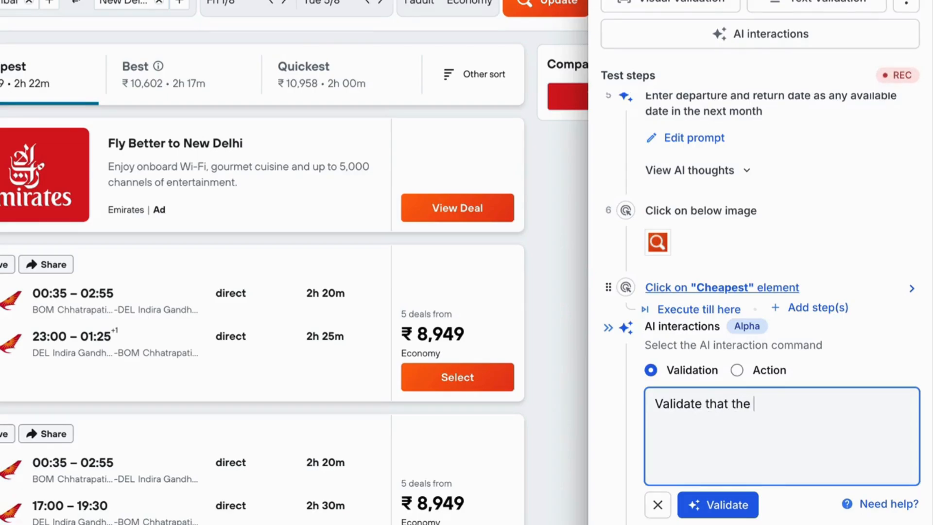
{"action": "type", "text": "flight results"}
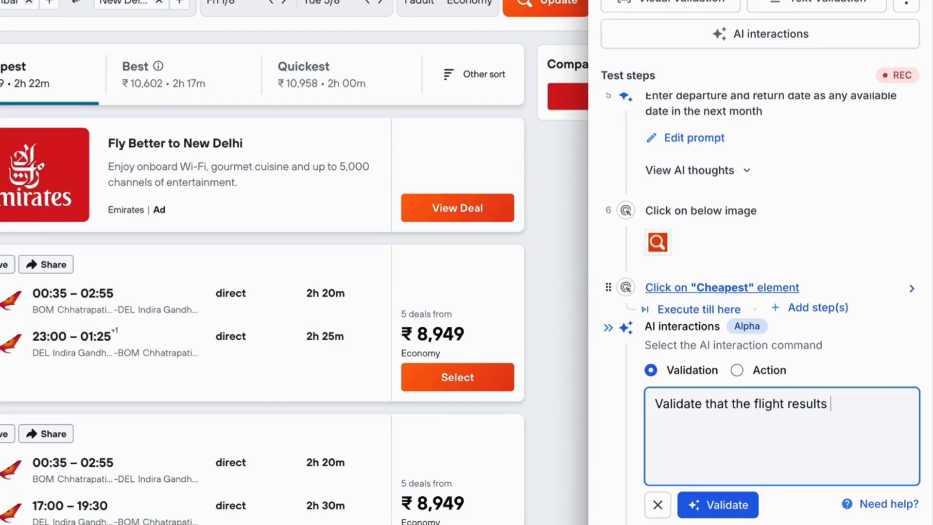
{"action": "type", "text": "shown in the page are arranged in ascending order of their price i.e."}
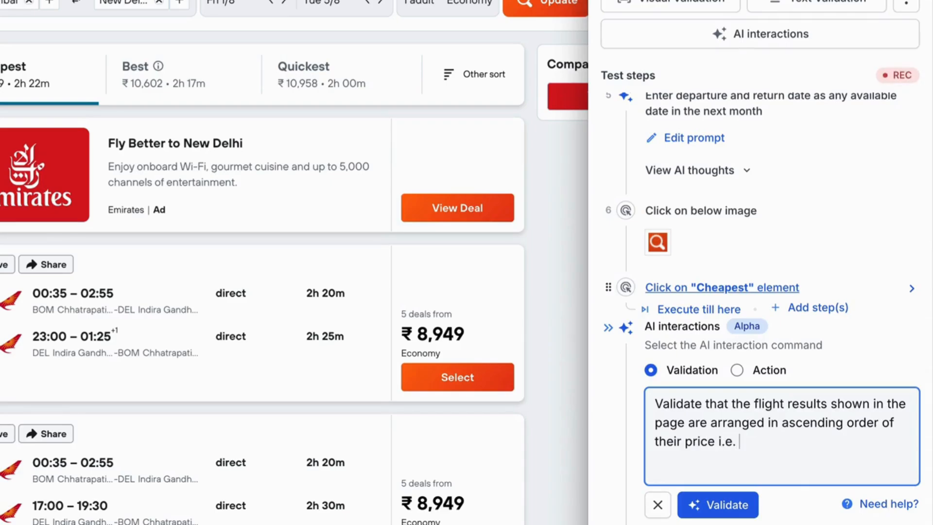
{"action": "type", "text": "cheapest flight fi"}
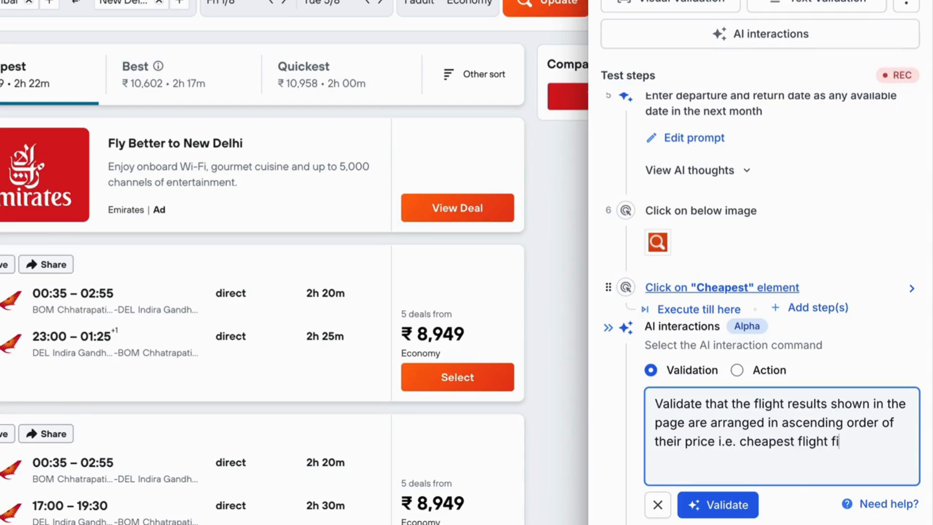
{"action": "left_click", "coordinate": [718, 504]}
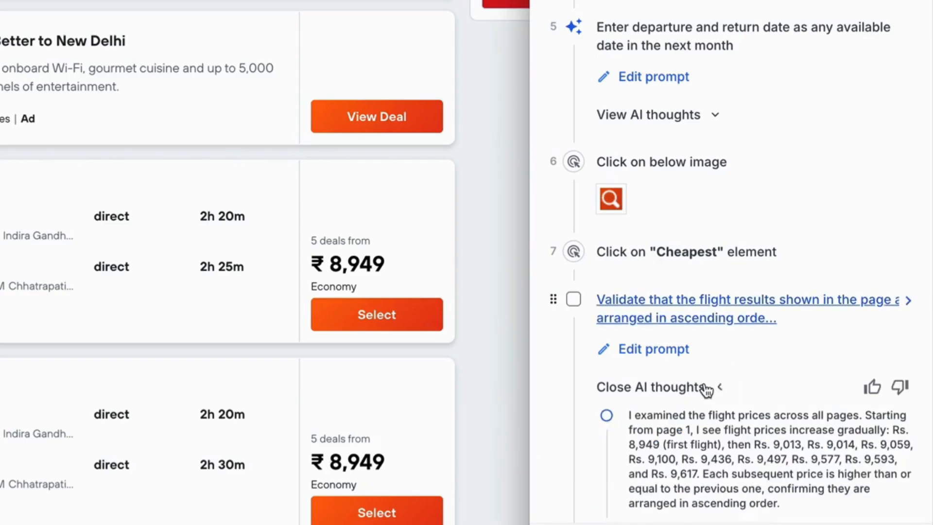
{"action": "scroll", "scroll_direction": "down", "scroll_amount": 3}
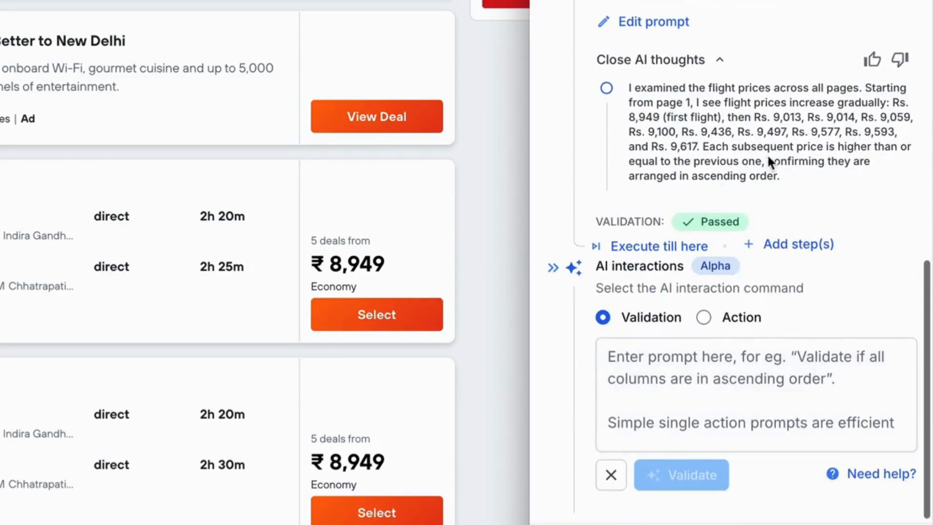
{"action": "mouse_move", "coordinate": [854, 102]}
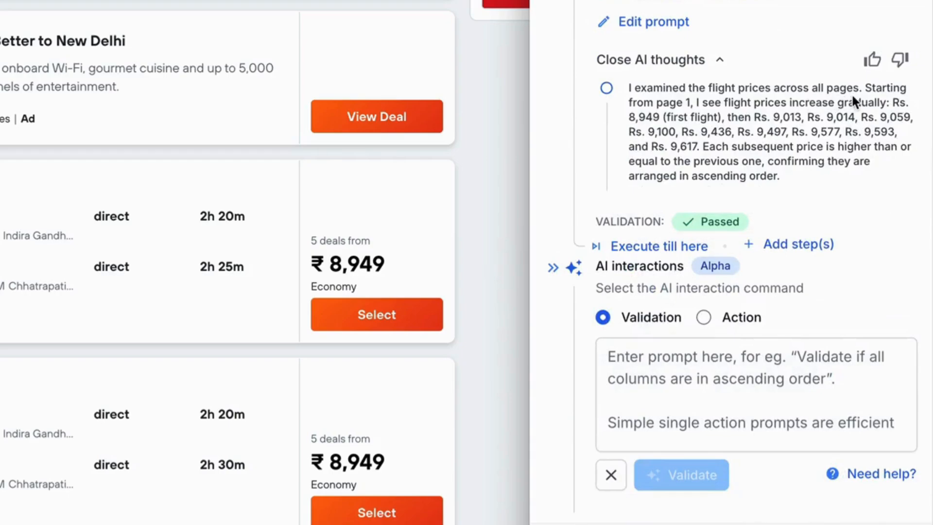
{"action": "mouse_move", "coordinate": [872, 107]}
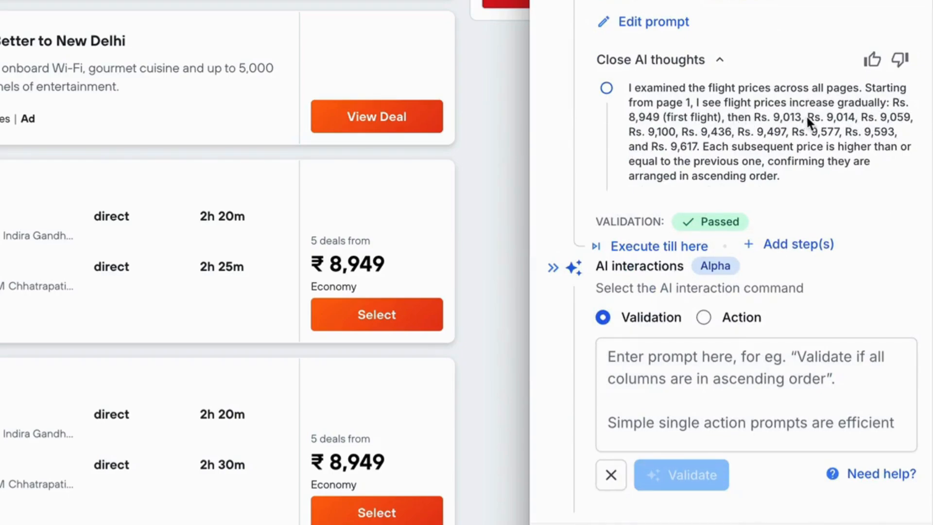
{"action": "mouse_move", "coordinate": [734, 155]}
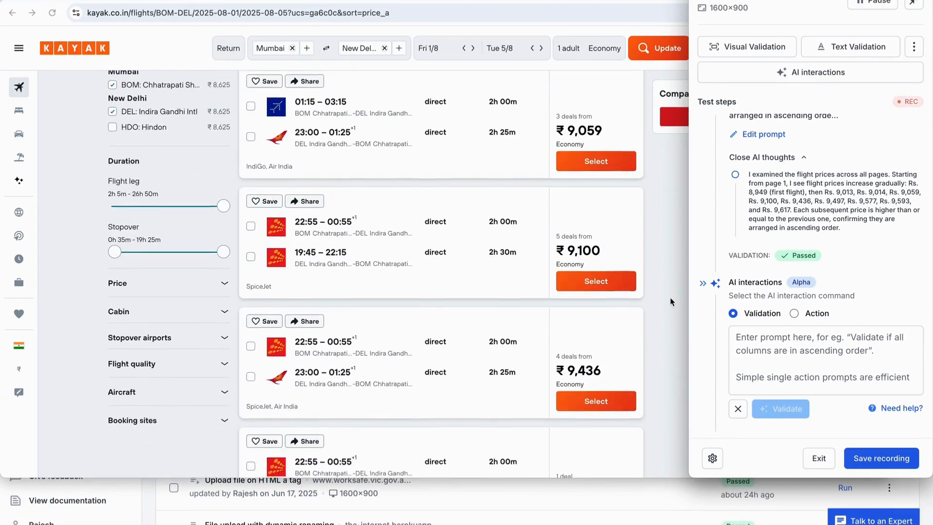
{"action": "scroll", "scroll_direction": "down", "scroll_amount": 3}
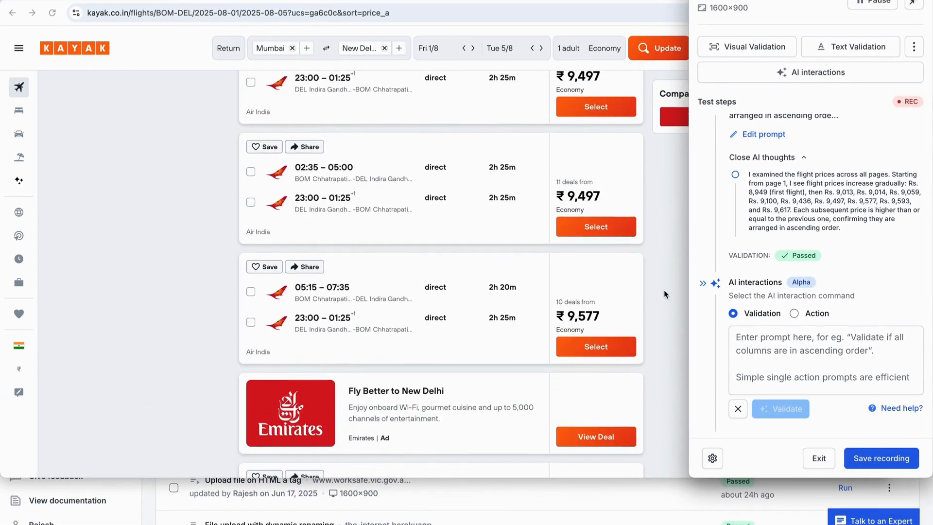